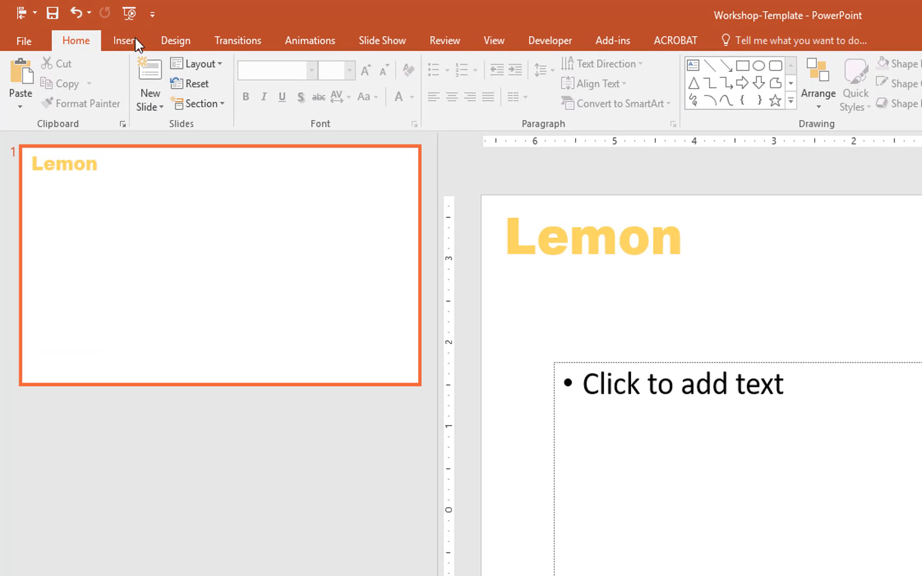
Insert the lemons drink photo from the computer onto the Lemon slide
{"action": "left_click", "coordinate": [125, 40]}
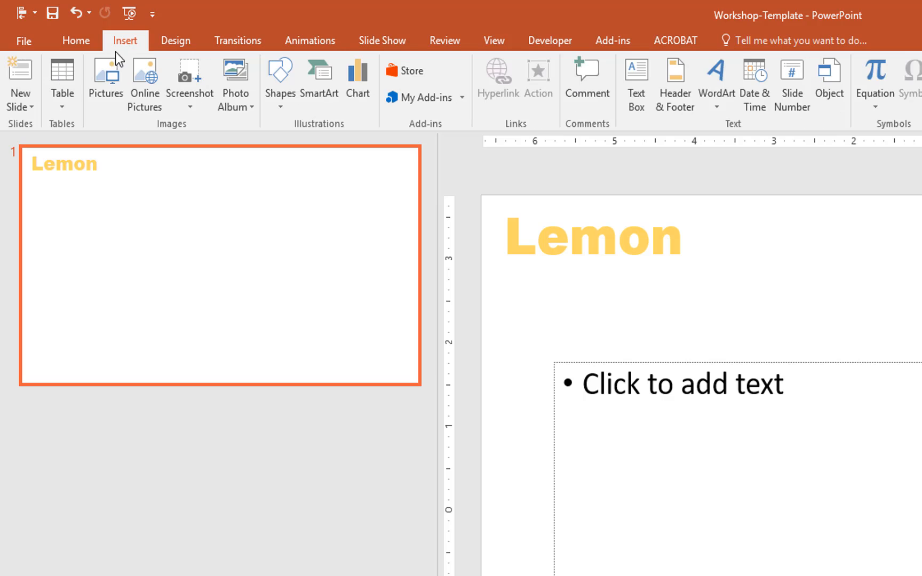
{"action": "mouse_move", "coordinate": [105, 82]}
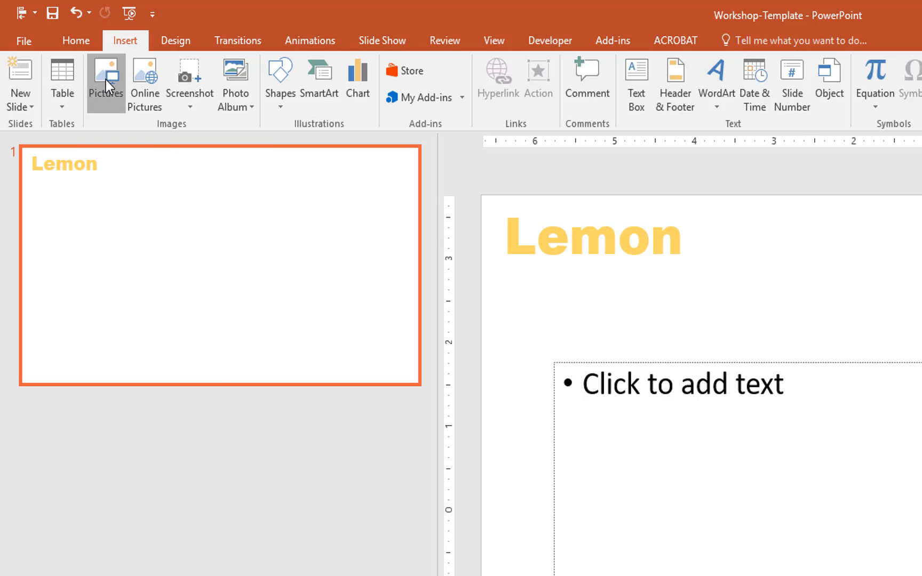
{"action": "left_click", "coordinate": [105, 77]}
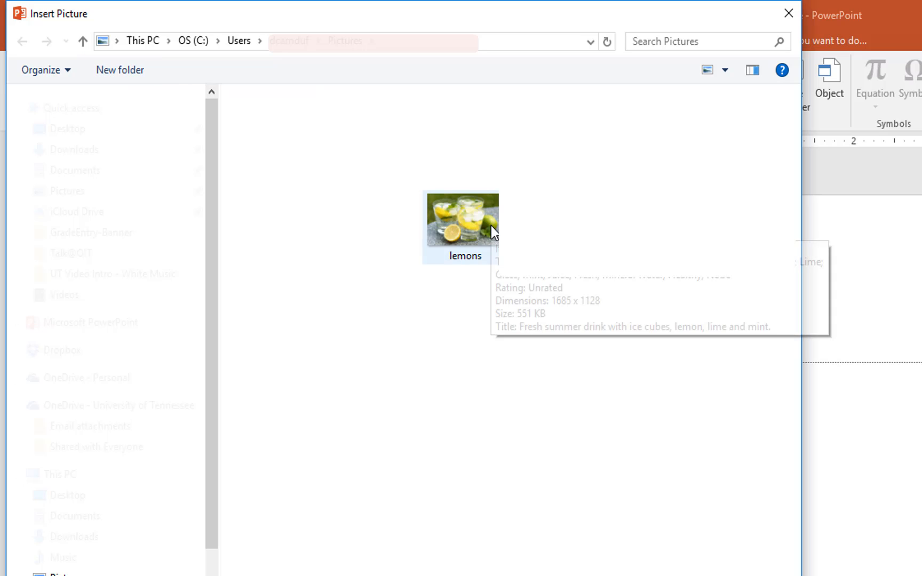
{"action": "double_click", "coordinate": [461, 219]}
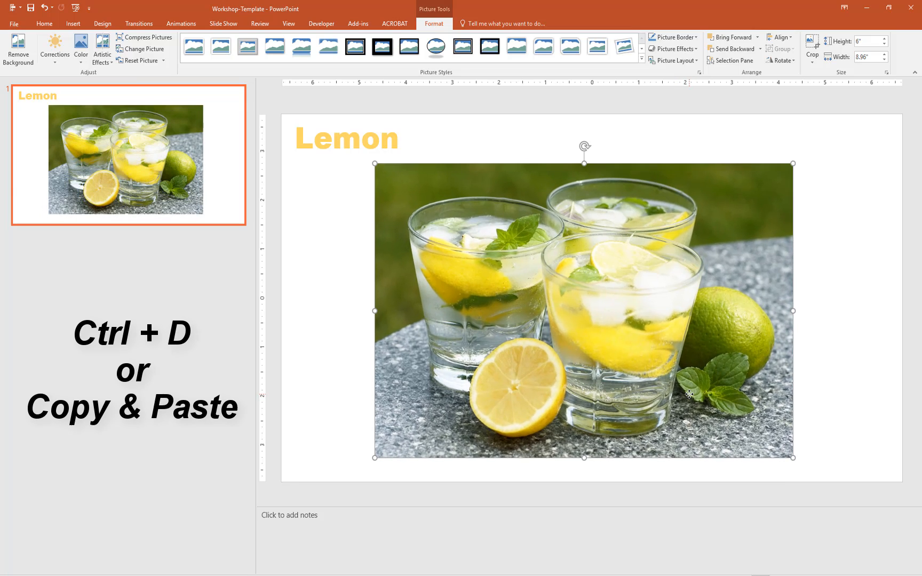
{"action": "mouse_move", "coordinate": [835, 378]}
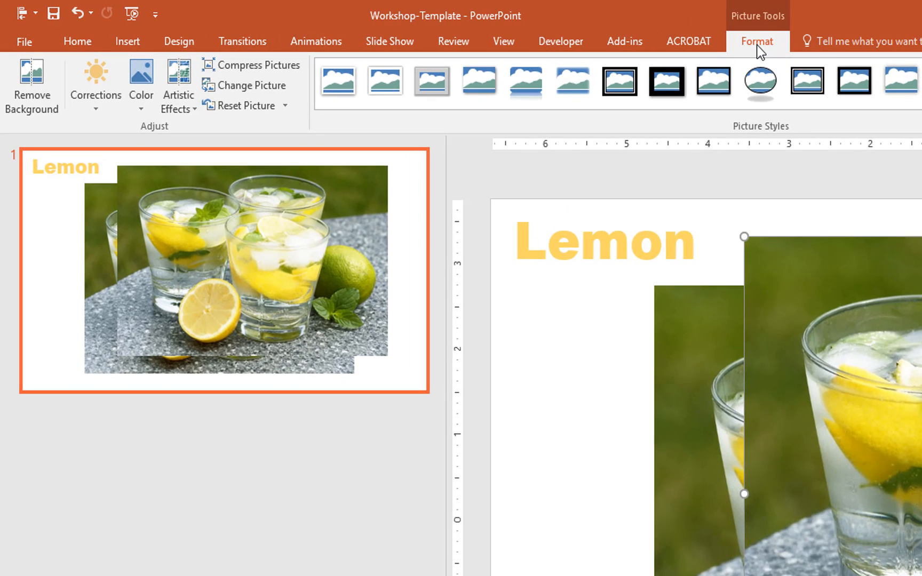
{"action": "mouse_move", "coordinate": [657, 69]}
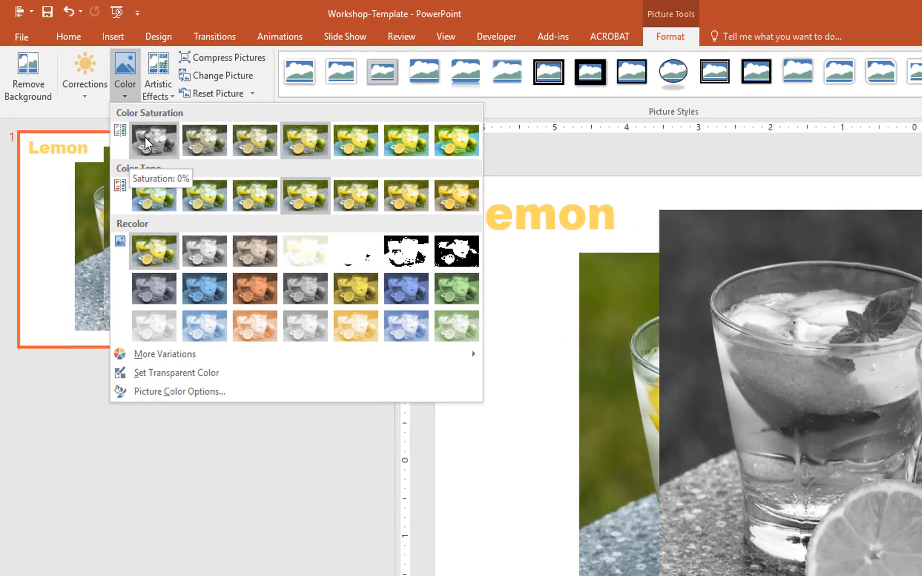
Set the duplicate photo to Saturation 0% and send it to back
{"action": "left_click", "coordinate": [153, 140]}
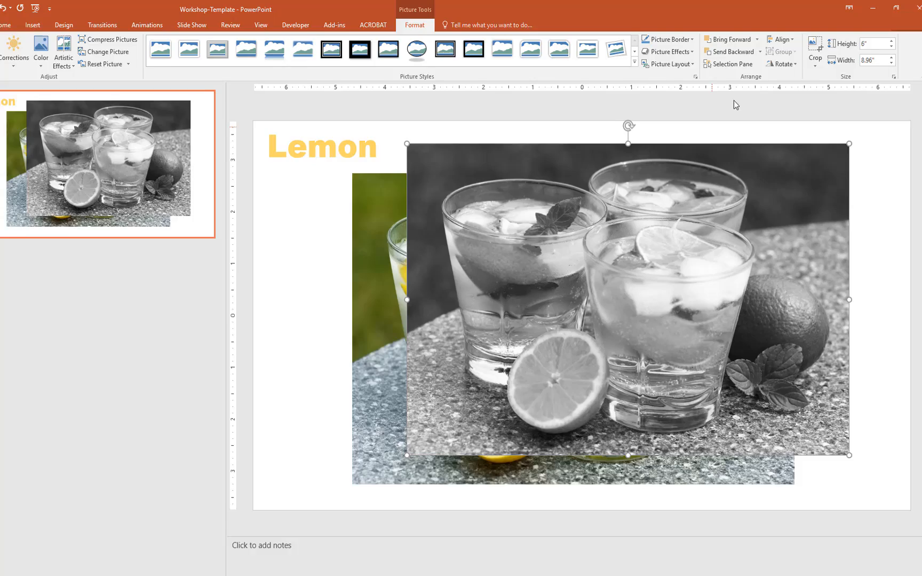
{"action": "left_click", "coordinate": [758, 52]}
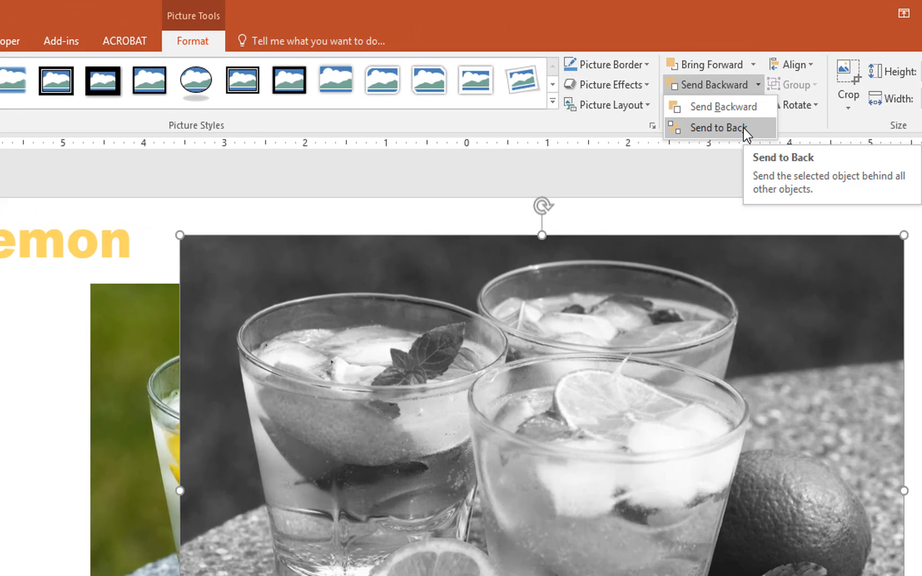
{"action": "left_click", "coordinate": [719, 127]}
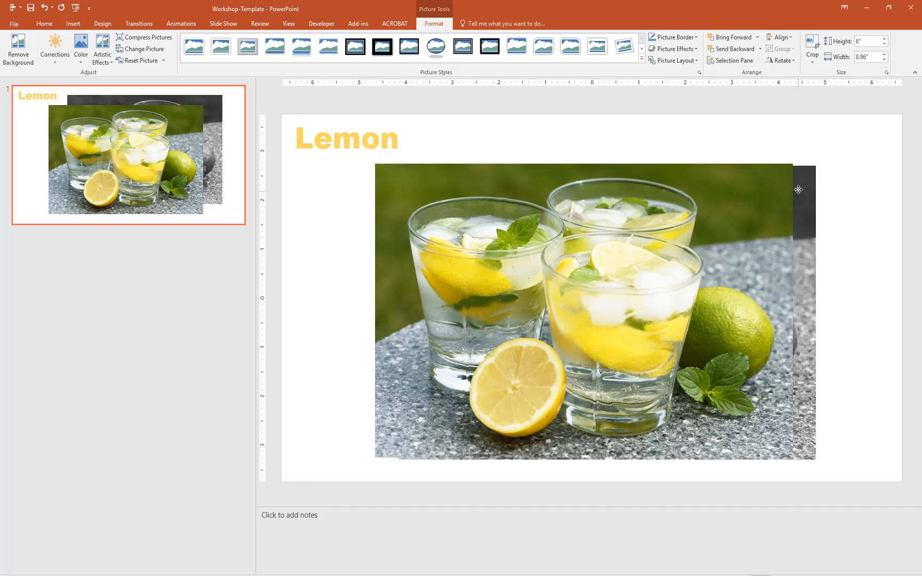
Crop the colour drink photo to just the lemon half
{"action": "left_click", "coordinate": [635, 285]}
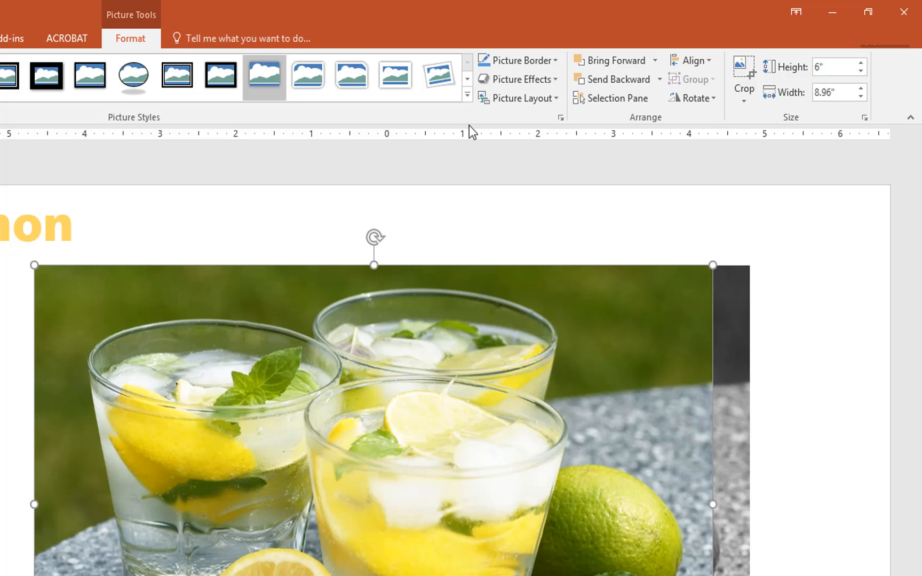
{"action": "left_click", "coordinate": [743, 76]}
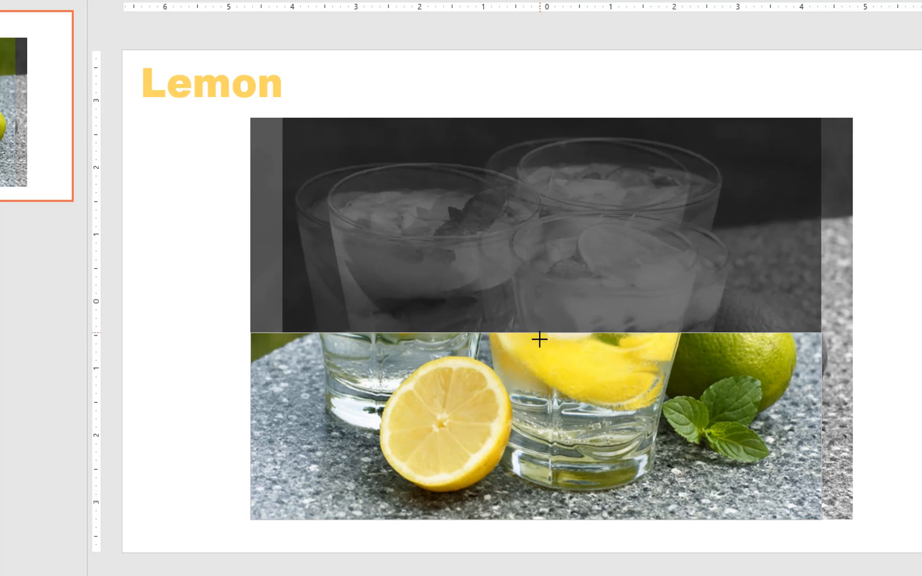
{"action": "left_click", "coordinate": [529, 324]}
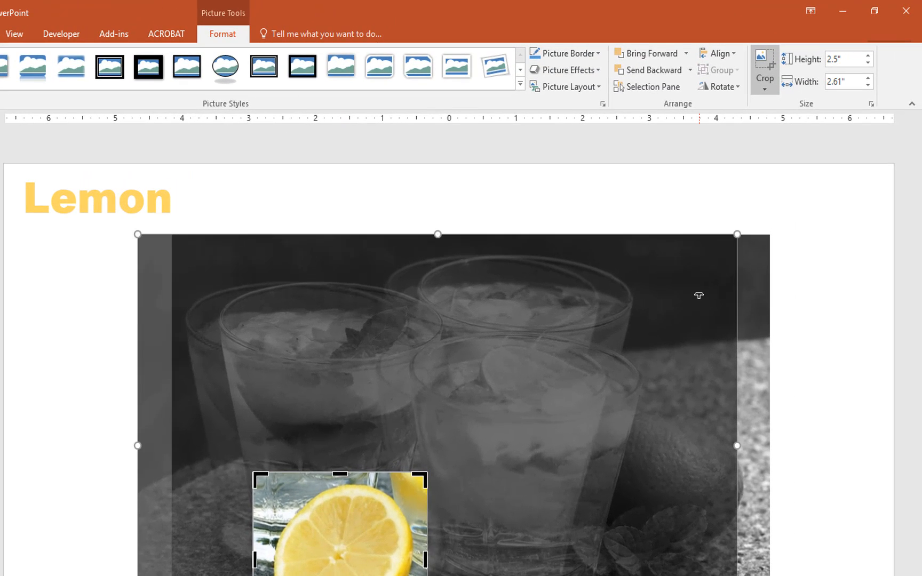
{"action": "left_click", "coordinate": [764, 62]}
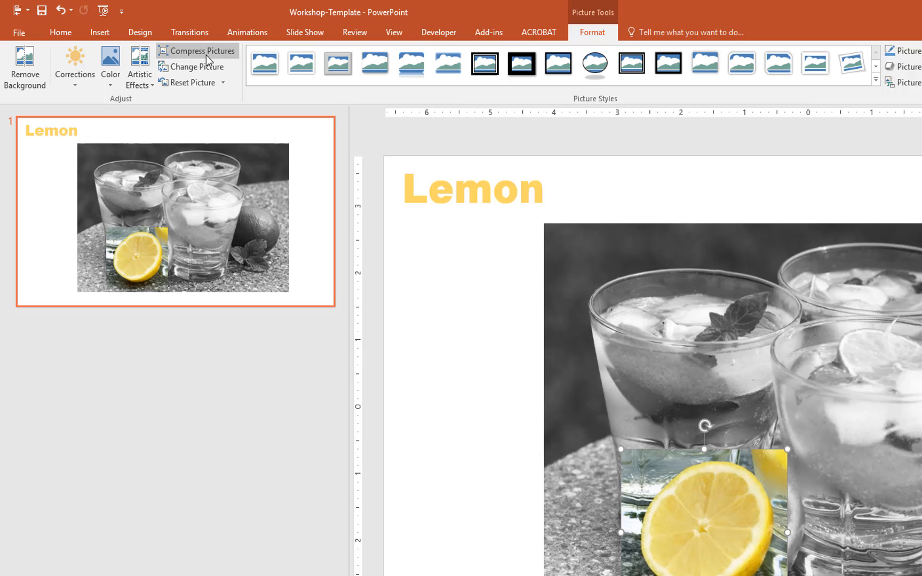
Compress the lemon picture with 'Delete cropped areas of pictures' enabled
{"action": "left_click", "coordinate": [197, 51]}
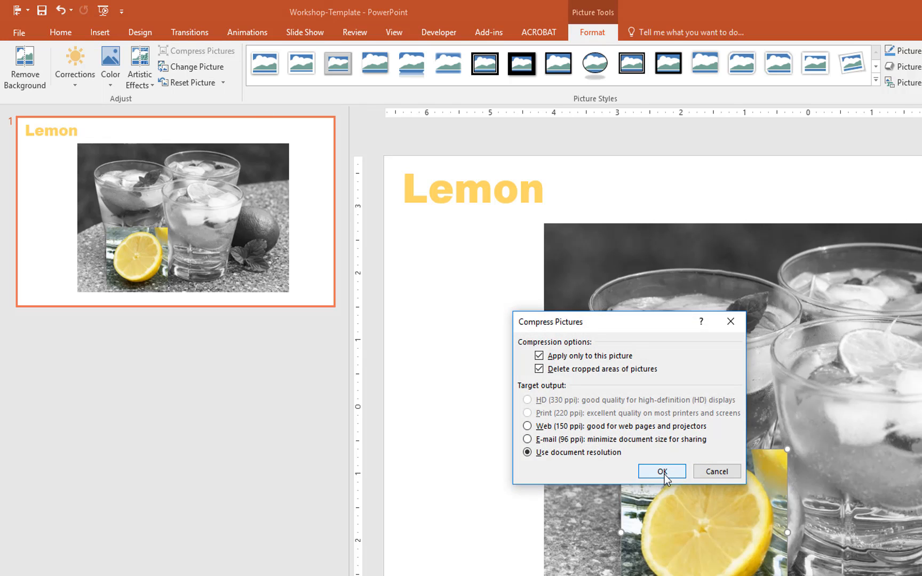
{"action": "left_click", "coordinate": [661, 472]}
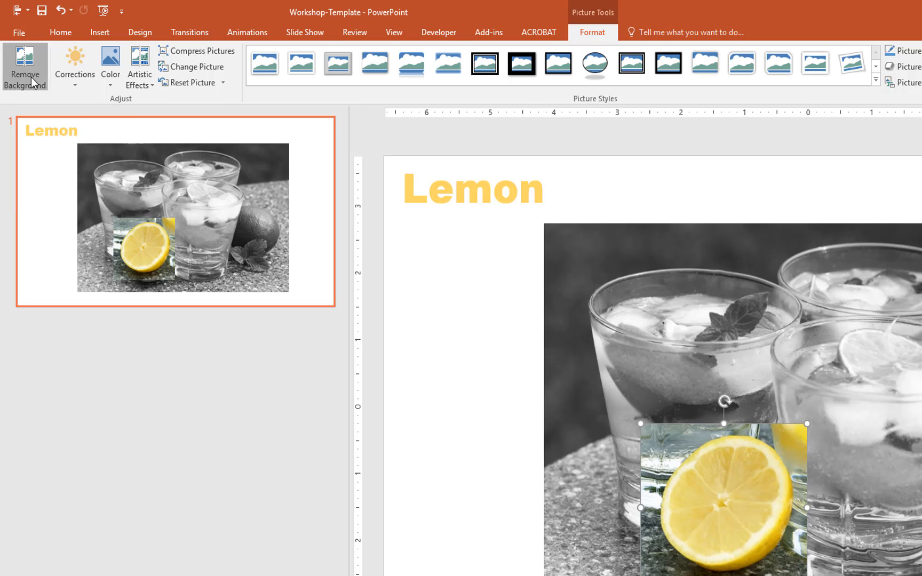
Remove the lemon cutout's background, keep the changes, and select the lemon
{"action": "left_click", "coordinate": [24, 67]}
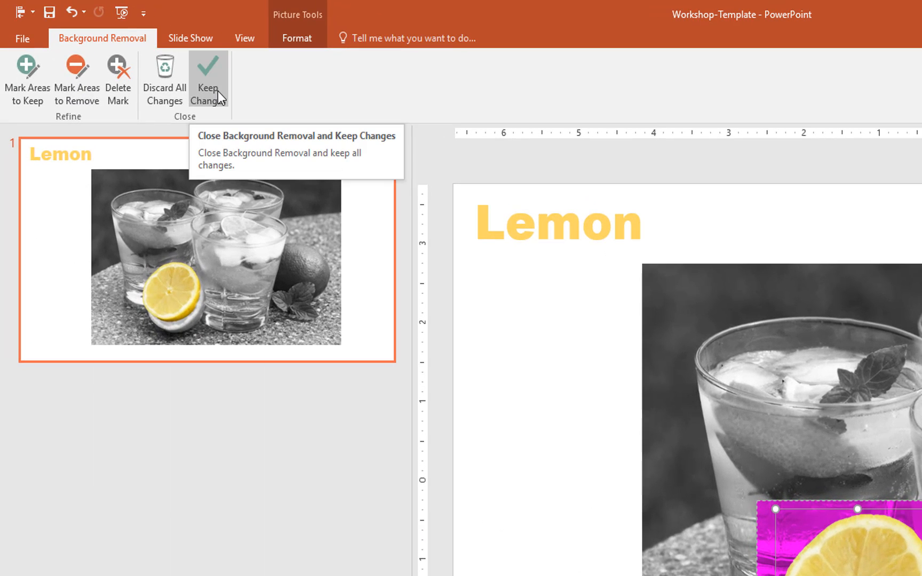
{"action": "left_click", "coordinate": [208, 79]}
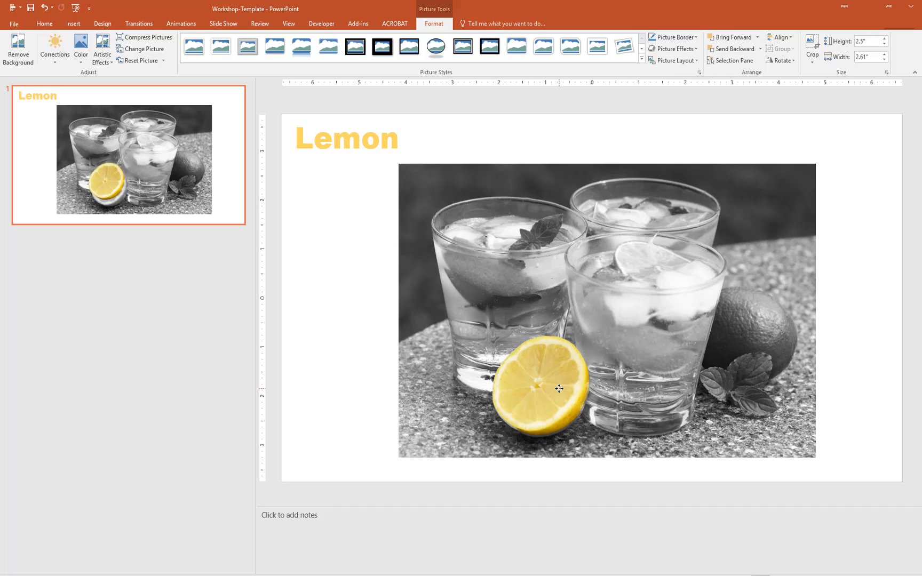
{"action": "left_click", "coordinate": [541, 388]}
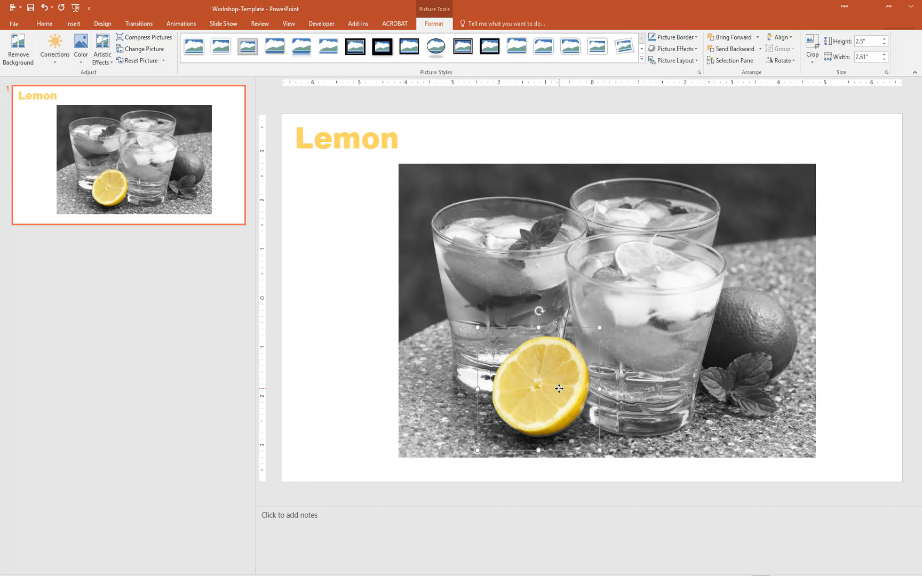